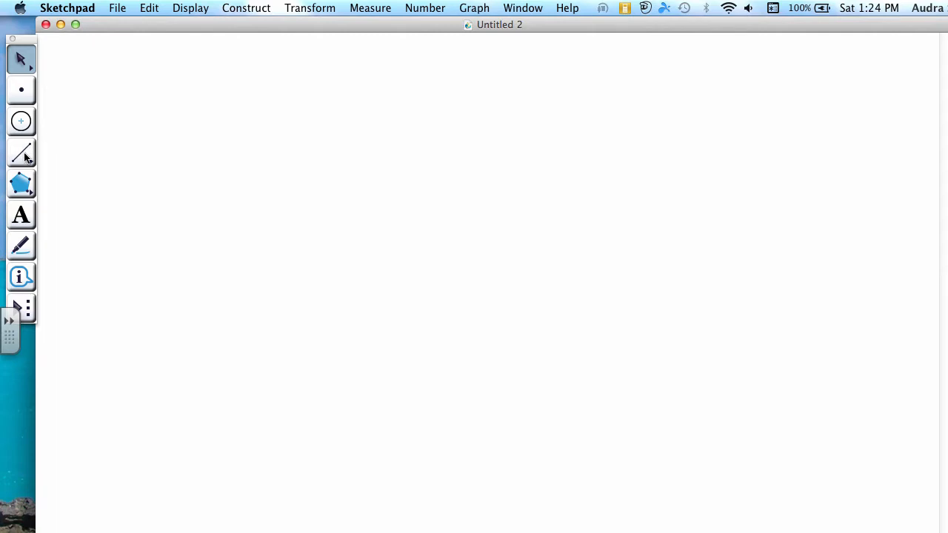
Draw a segment across the upper left of the blank sketch with the Straightedge tool.
{"action": "left_click", "coordinate": [21, 152]}
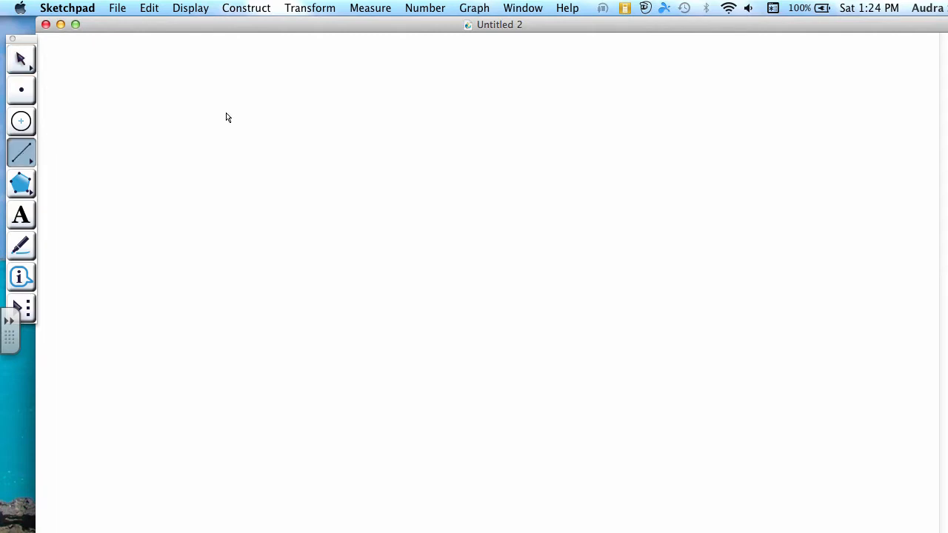
{"action": "left_click_drag", "start_coordinate": [225, 112], "coordinate": [447, 170]}
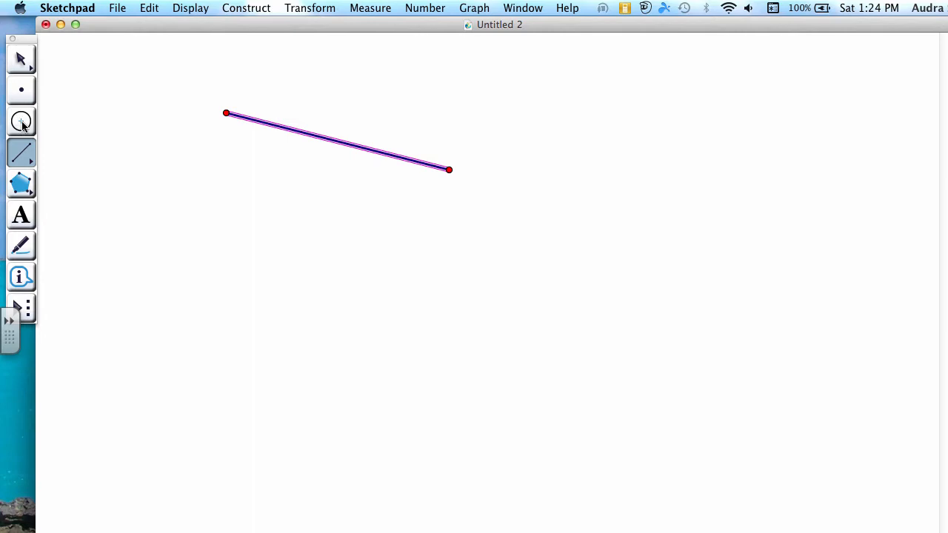
Draw two circles, each centred on one segment endpoint and passing through the other.
{"action": "left_click", "coordinate": [21, 122]}
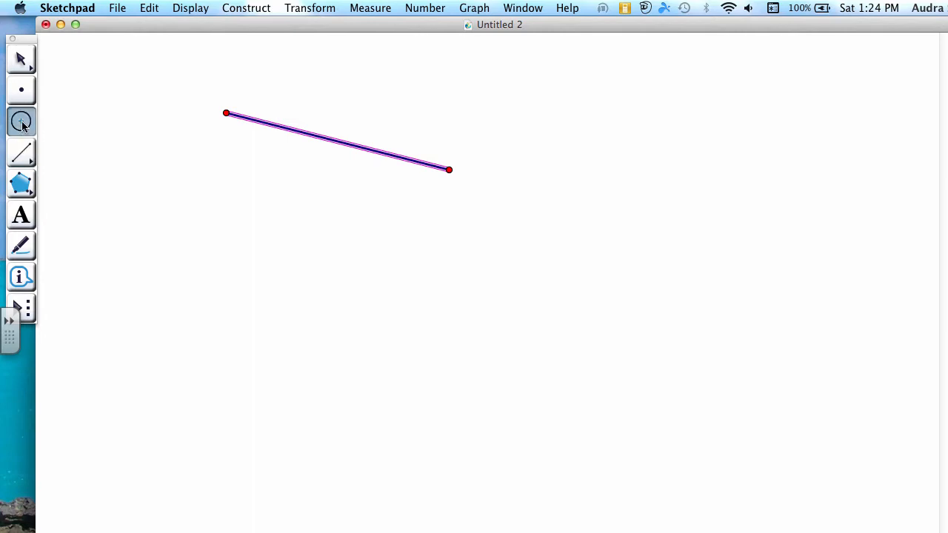
{"action": "left_click", "coordinate": [225, 113]}
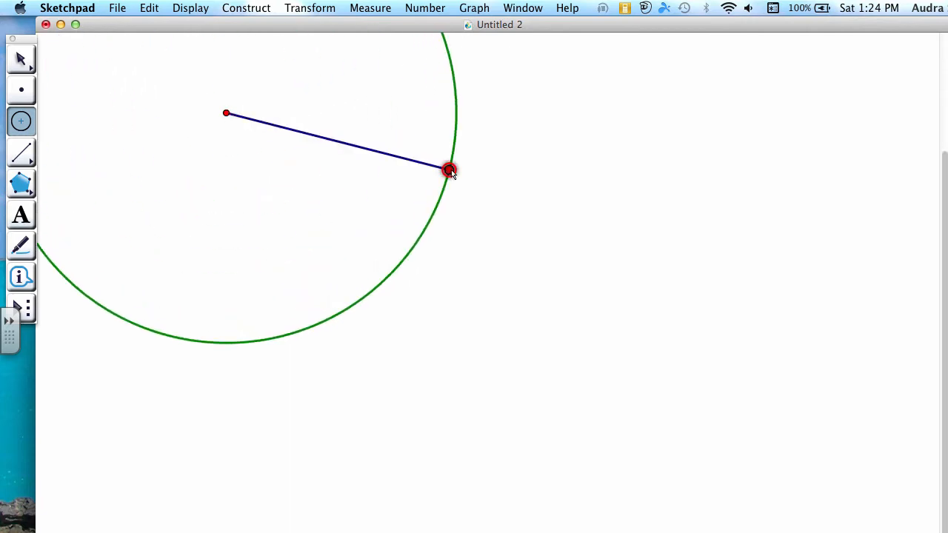
{"action": "left_click_drag", "start_coordinate": [450, 170], "coordinate": [450, 252]}
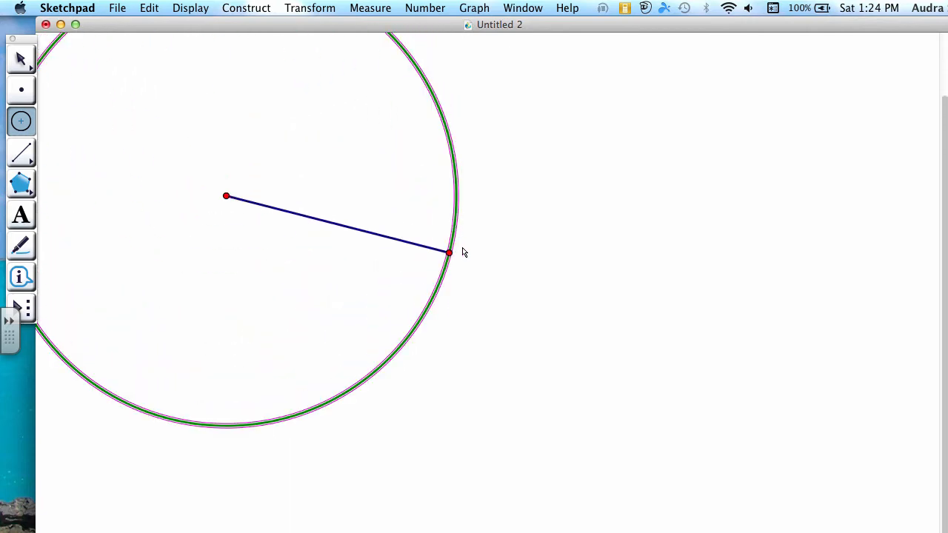
{"action": "left_click", "coordinate": [448, 252]}
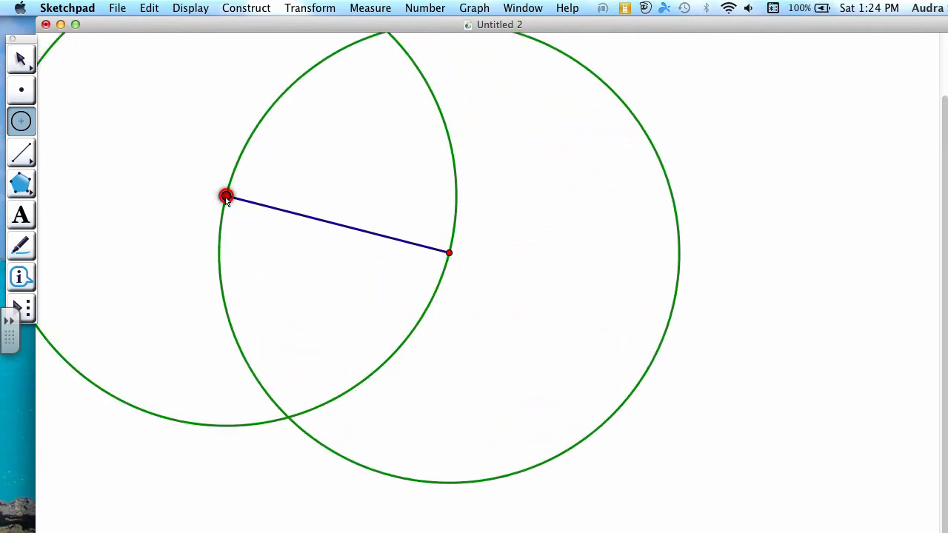
{"action": "left_click", "coordinate": [21, 59]}
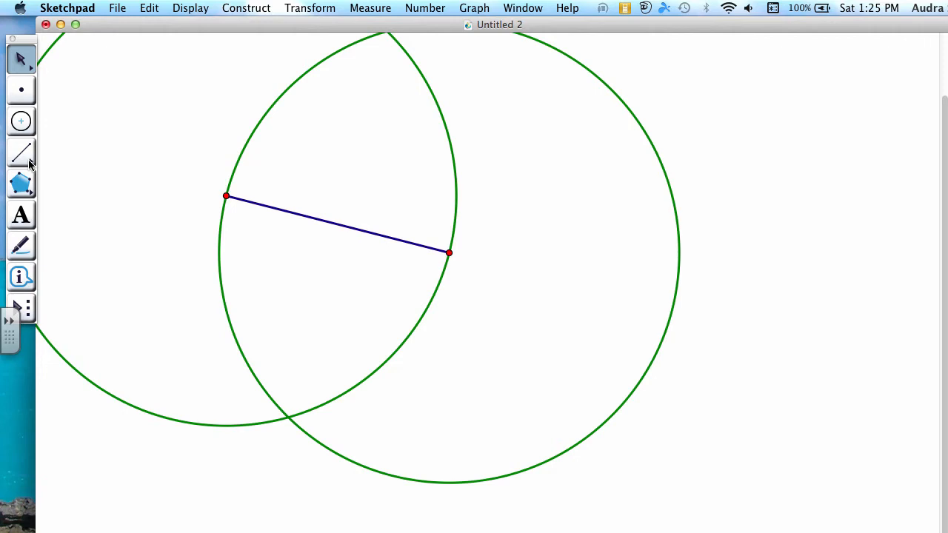
Choose the infinite Line tool from the Straightedge pop-out for the perpendicular bisector.
{"action": "left_click", "coordinate": [21, 153]}
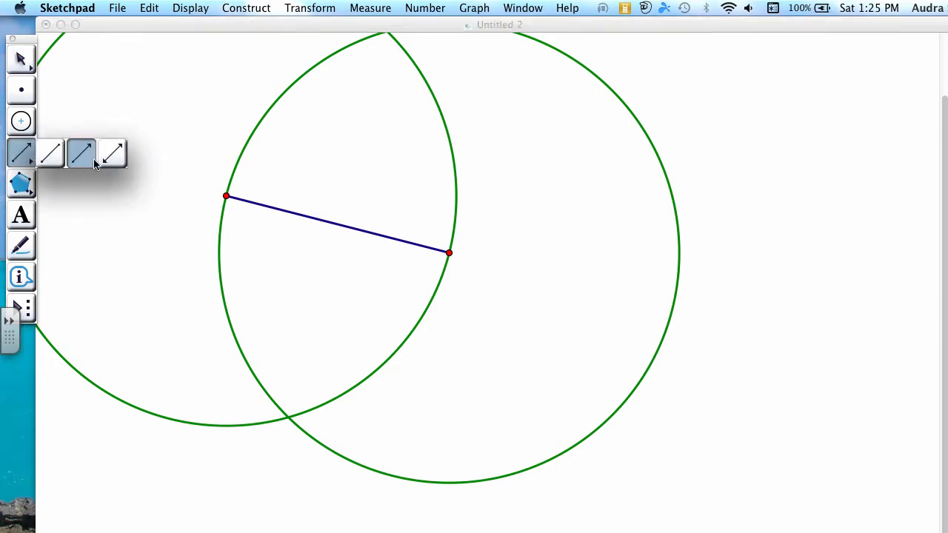
{"action": "left_click", "coordinate": [113, 153]}
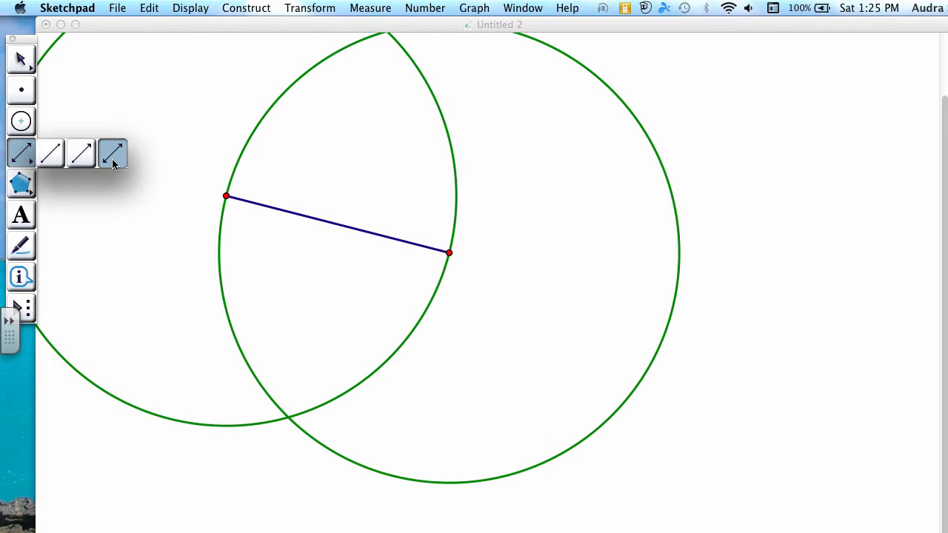
{"action": "left_click", "coordinate": [50, 152]}
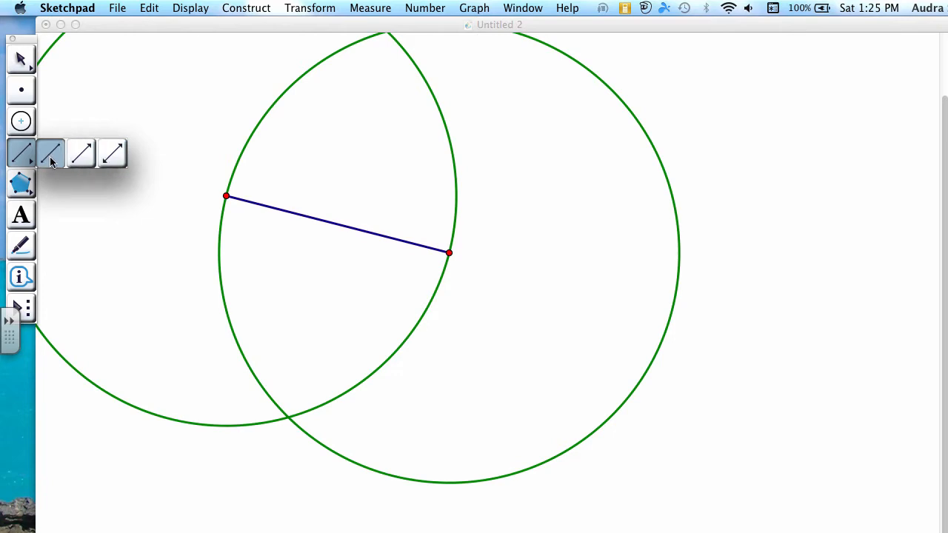
{"action": "left_click", "coordinate": [82, 152]}
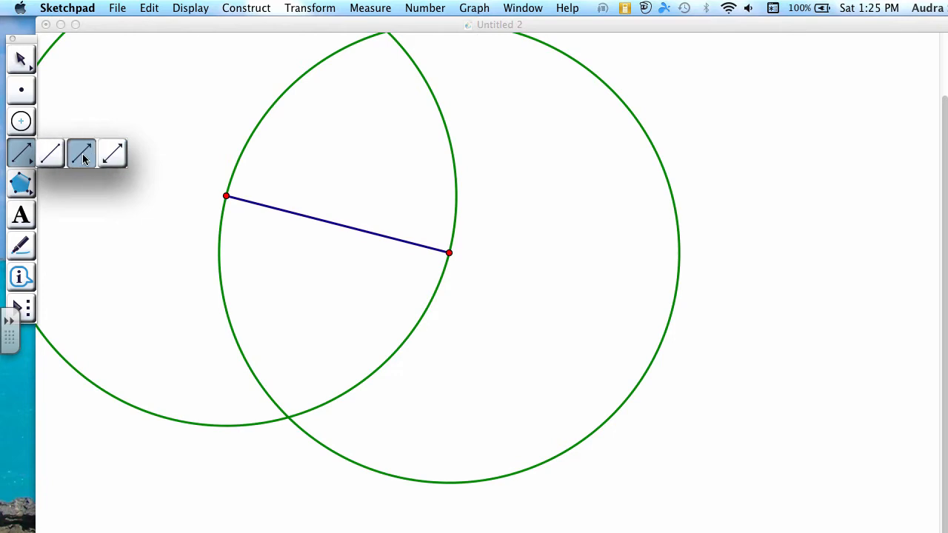
{"action": "left_click", "coordinate": [113, 153]}
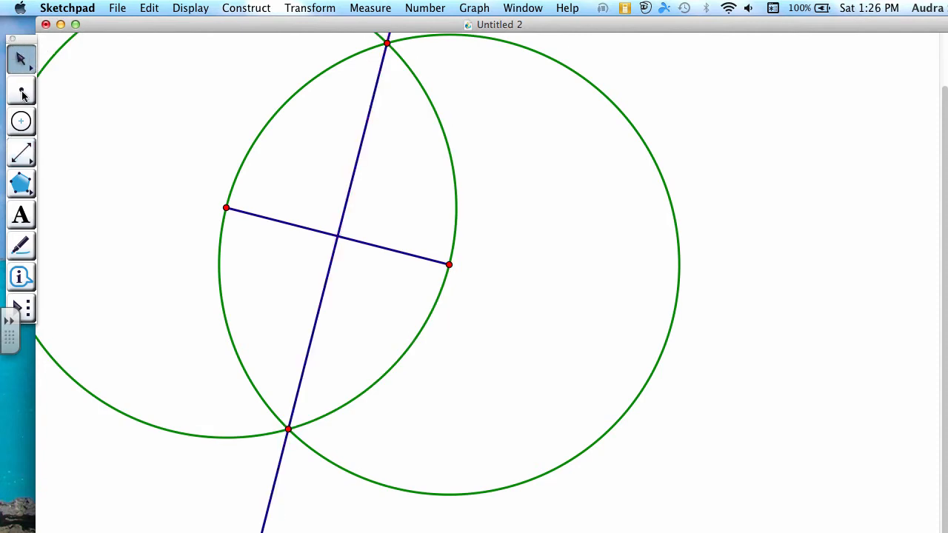
Place a point where the perpendicular line crosses the segment, marking its midpoint.
{"action": "left_click", "coordinate": [21, 91]}
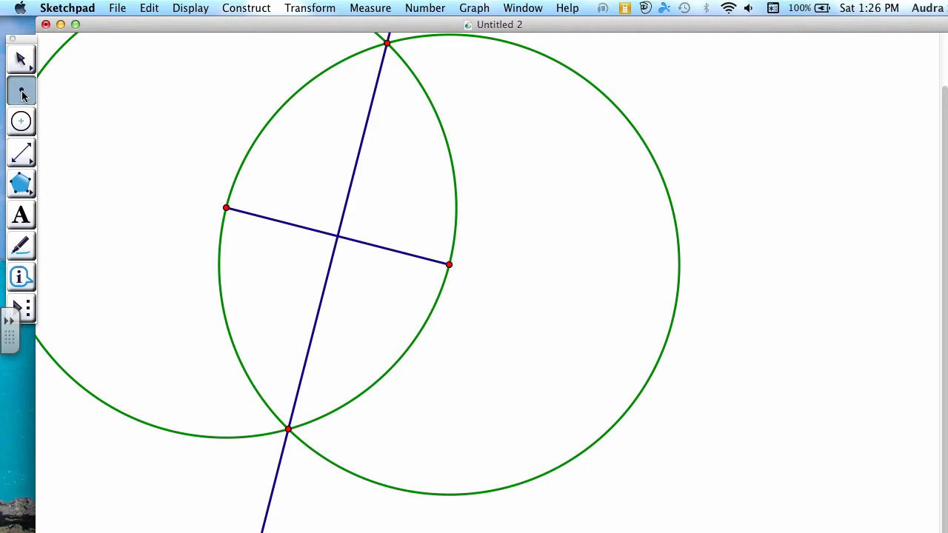
{"action": "left_click", "coordinate": [332, 237]}
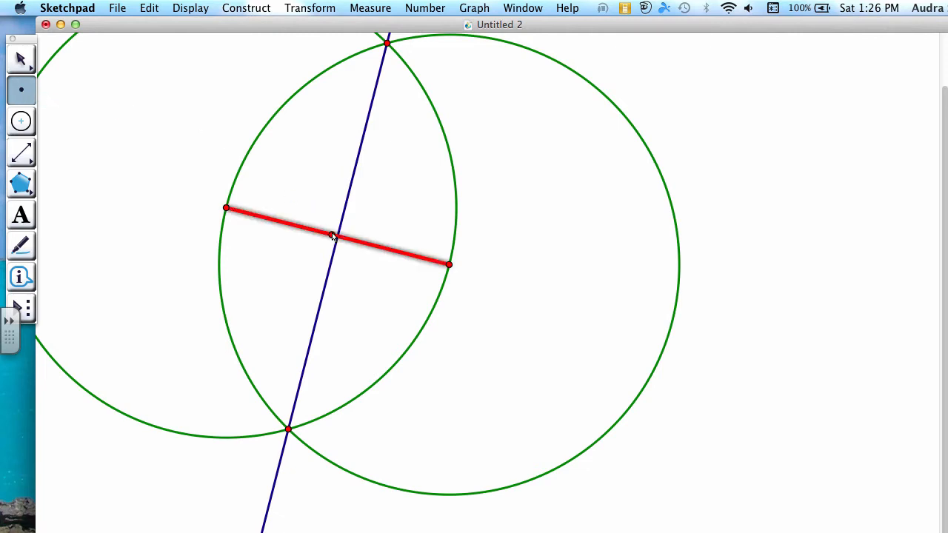
{"action": "left_click", "coordinate": [338, 237]}
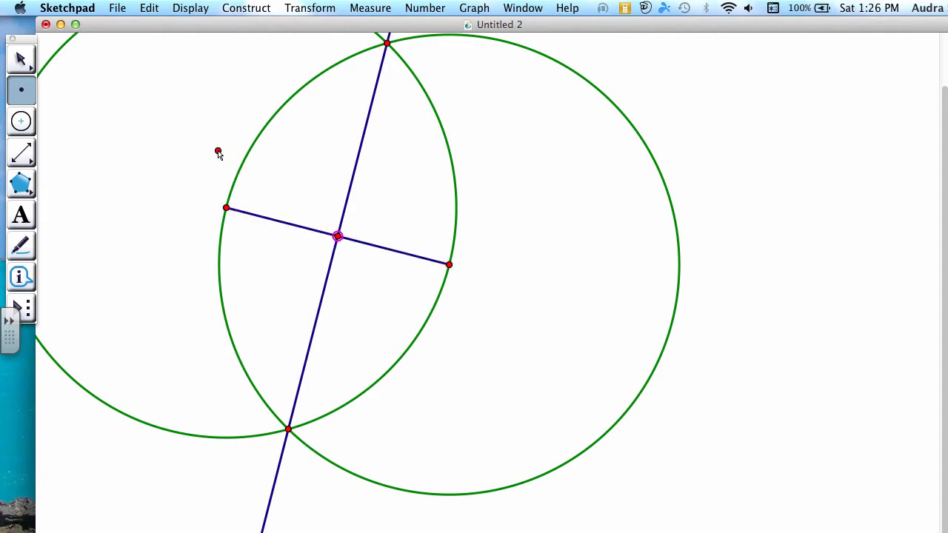
{"action": "left_click", "coordinate": [21, 122]}
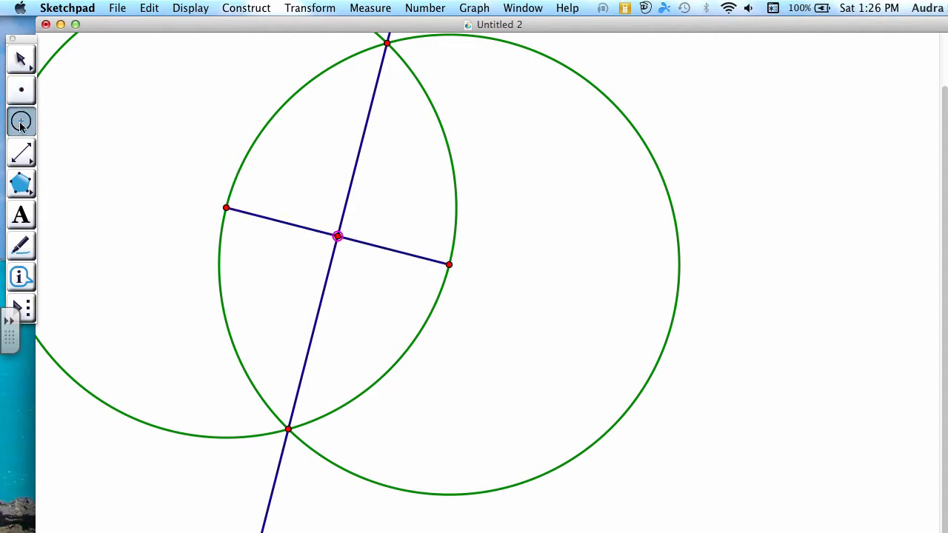
Draw a circle centred on the midpoint passing through the segment's right endpoint.
{"action": "left_click", "coordinate": [338, 237]}
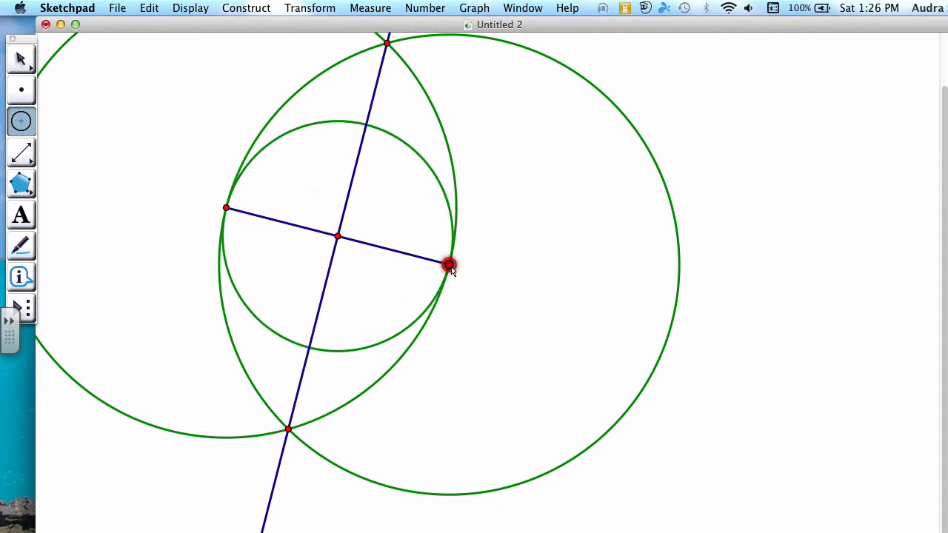
{"action": "left_click", "coordinate": [21, 59]}
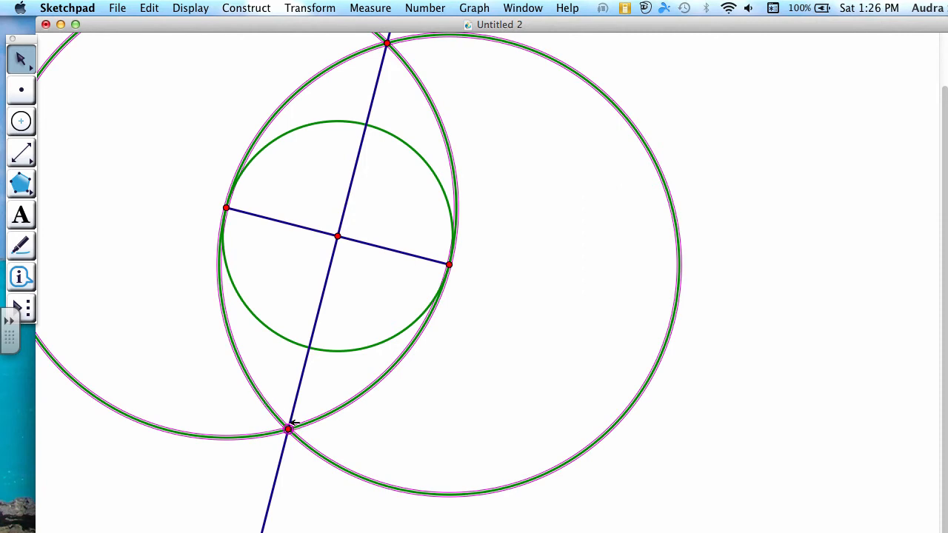
{"action": "mouse_move", "coordinate": [392, 41]}
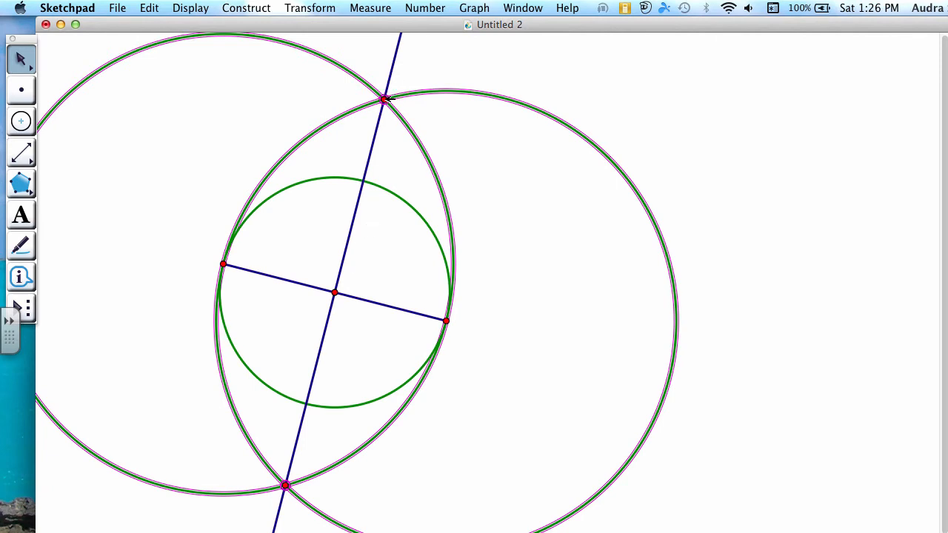
{"action": "mouse_move", "coordinate": [385, 153]}
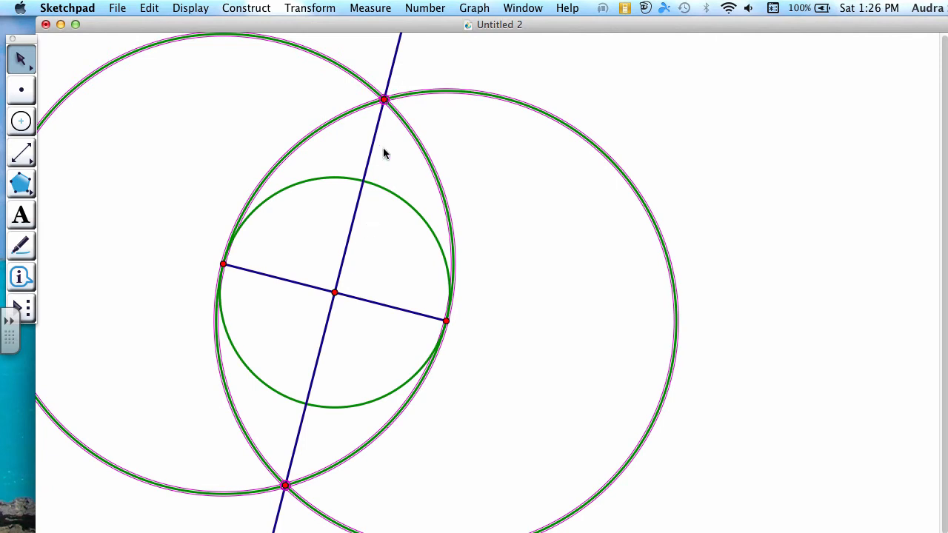
{"action": "mouse_move", "coordinate": [353, 142]}
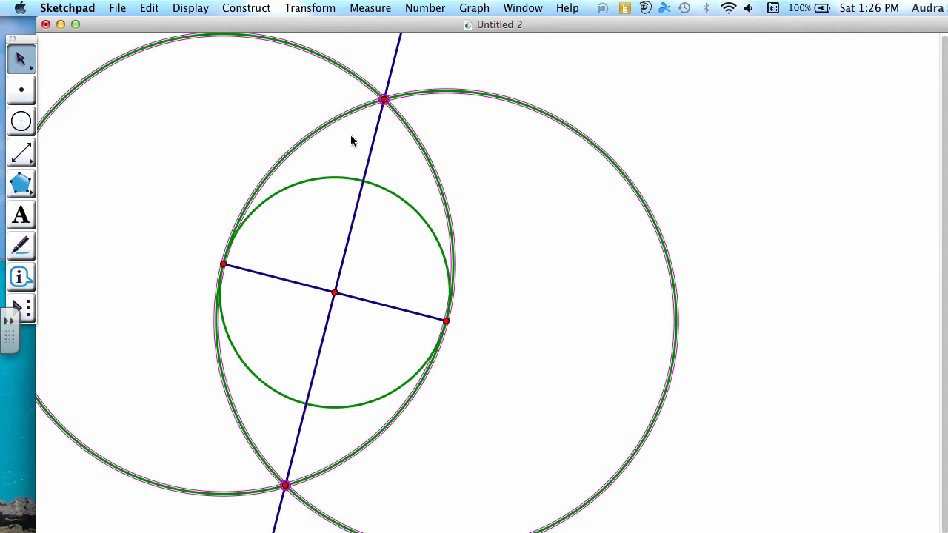
{"action": "mouse_move", "coordinate": [189, 9]}
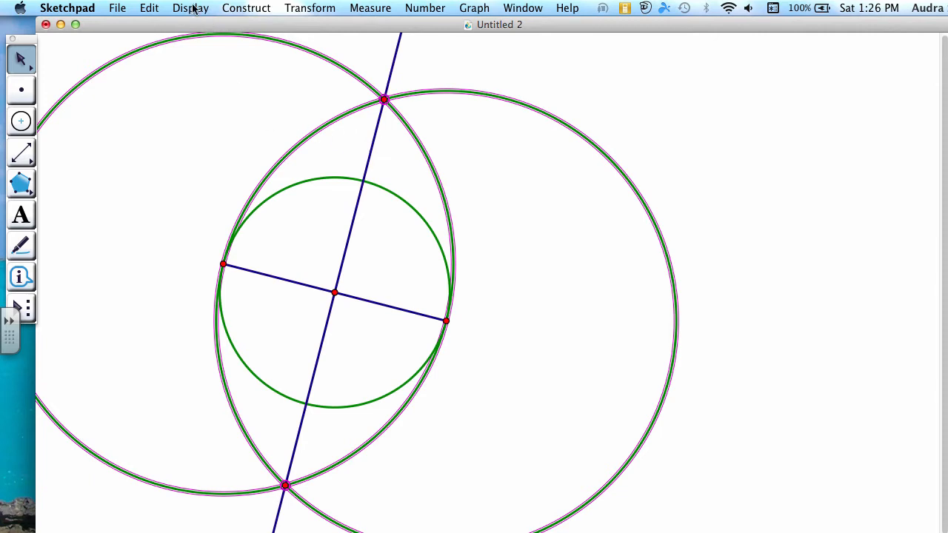
Hide the two construction circles and their crossing points via the Display menu.
{"action": "left_click", "coordinate": [189, 9]}
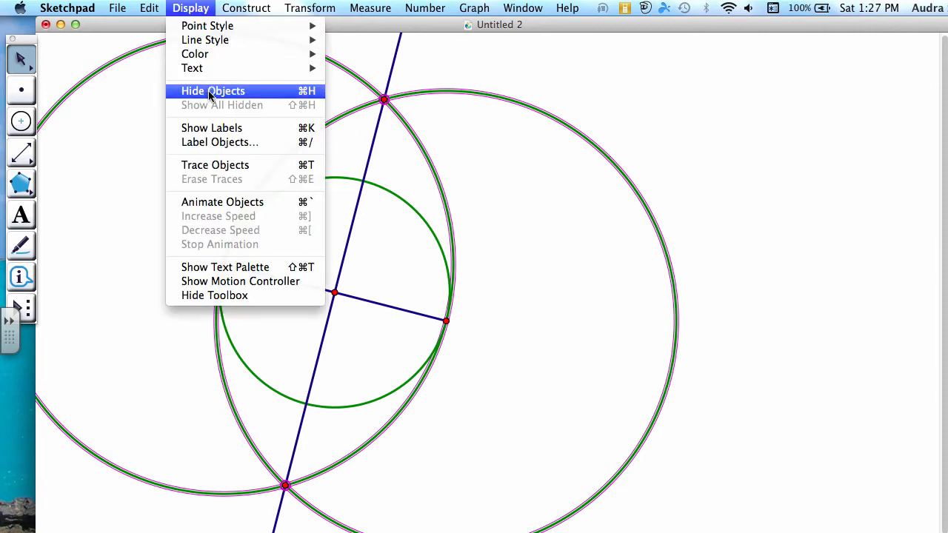
{"action": "mouse_move", "coordinate": [228, 95]}
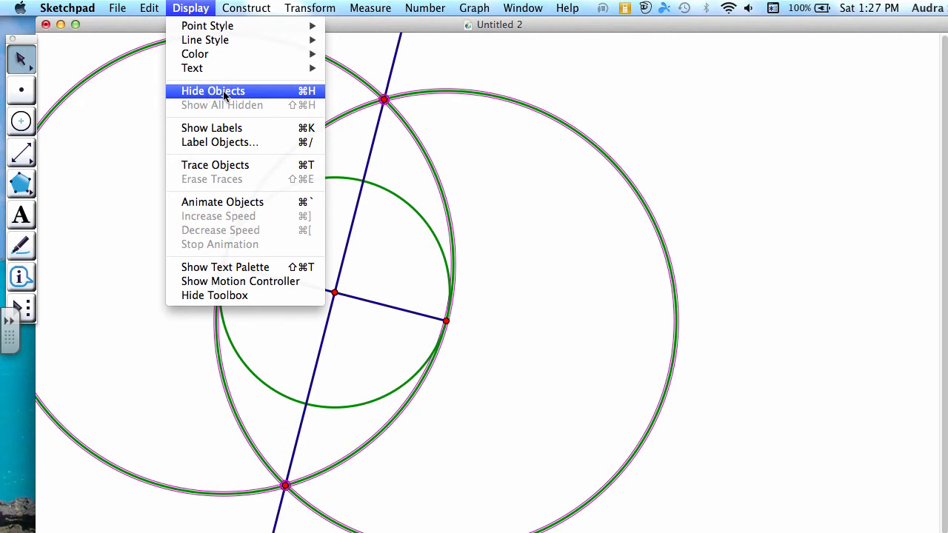
{"action": "left_click", "coordinate": [214, 90]}
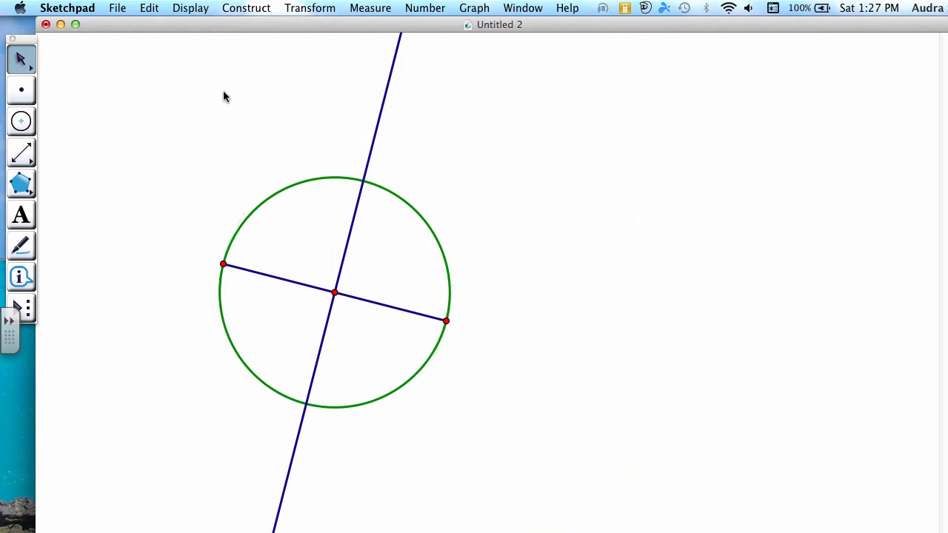
{"action": "mouse_move", "coordinate": [333, 206]}
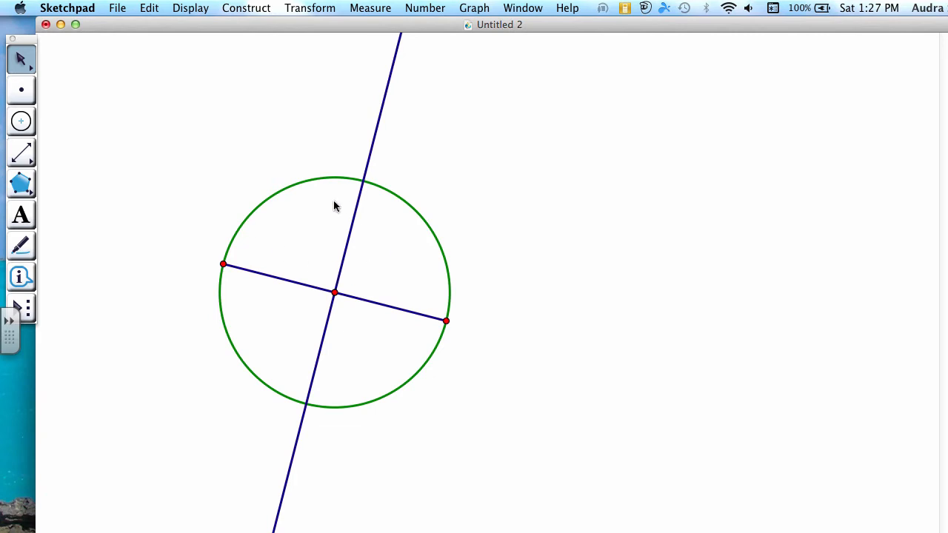
{"action": "mouse_move", "coordinate": [359, 284]}
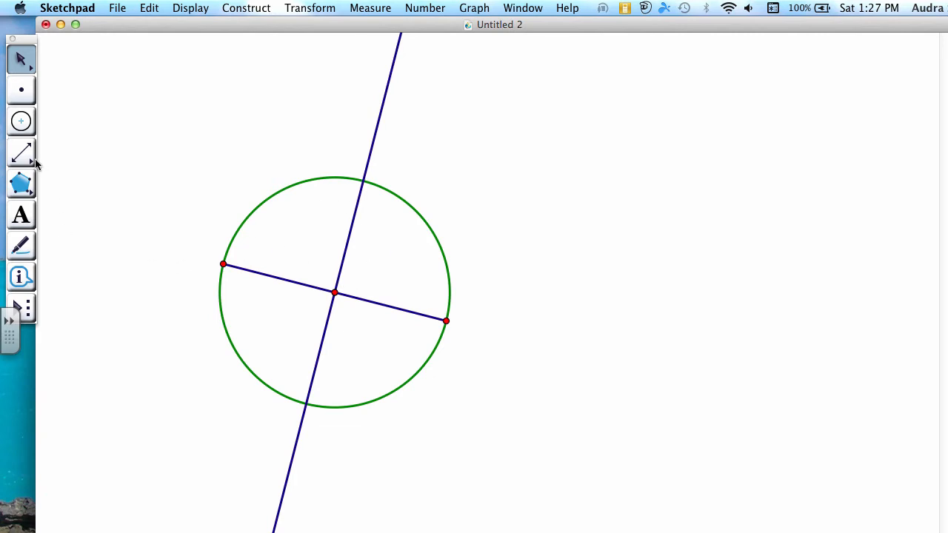
{"action": "mouse_move", "coordinate": [31, 162]}
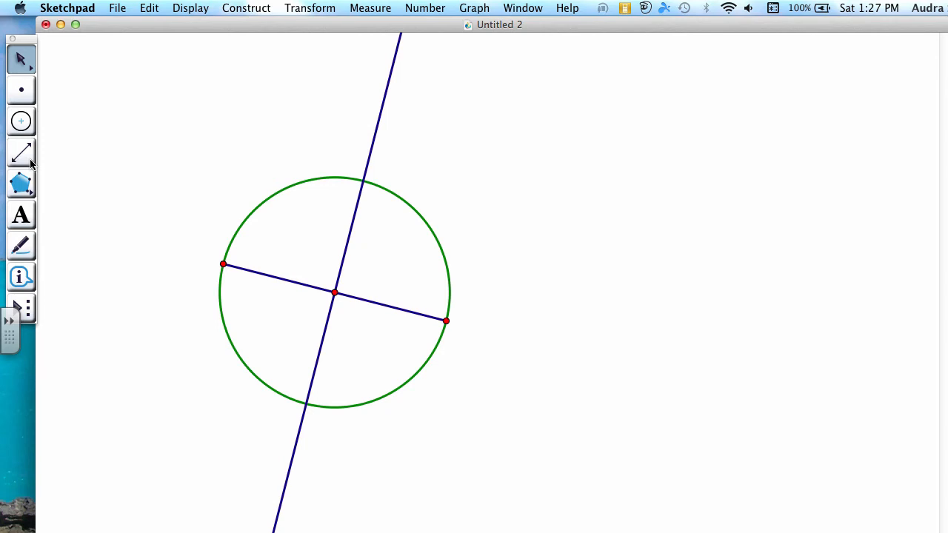
{"action": "left_click", "coordinate": [21, 152]}
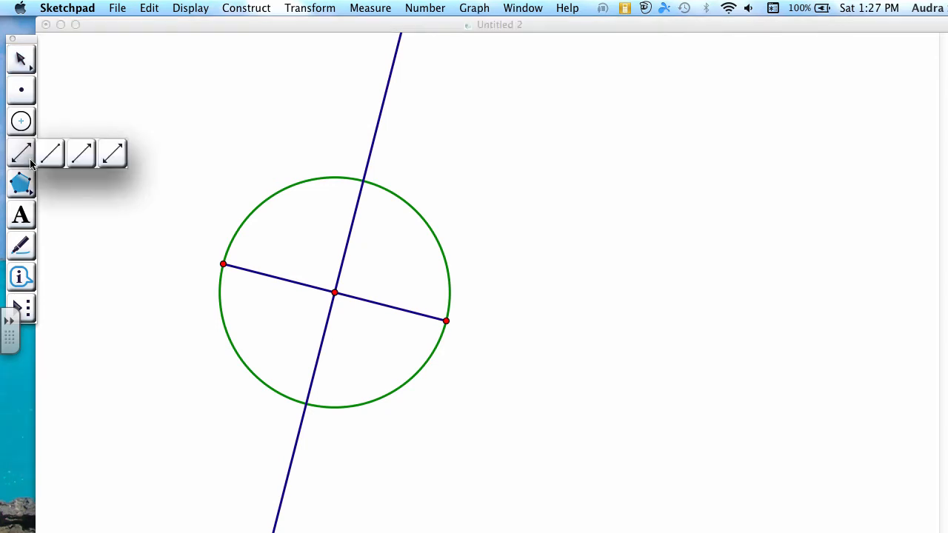
Draw four segments joining the circle's four diameter endpoints to form an inscribed square.
{"action": "left_click", "coordinate": [20, 152]}
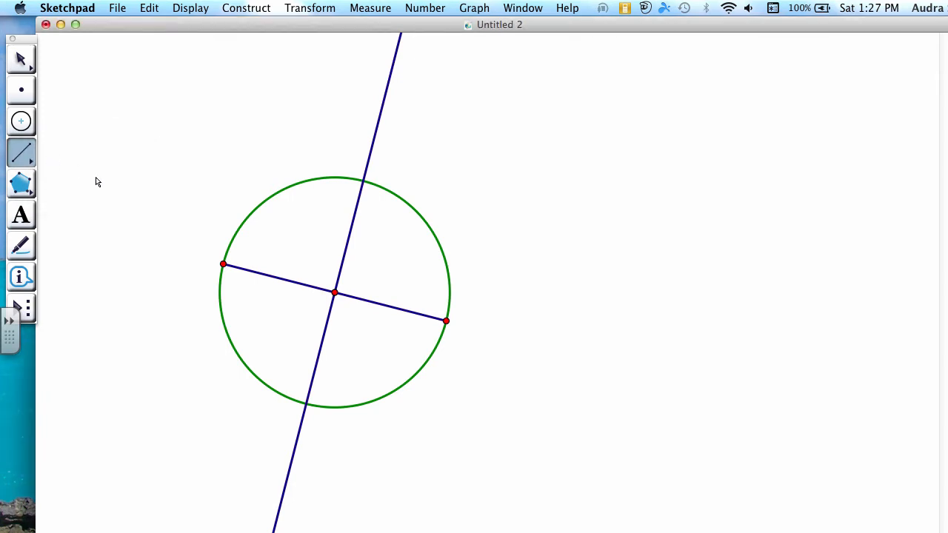
{"action": "left_click", "coordinate": [222, 264]}
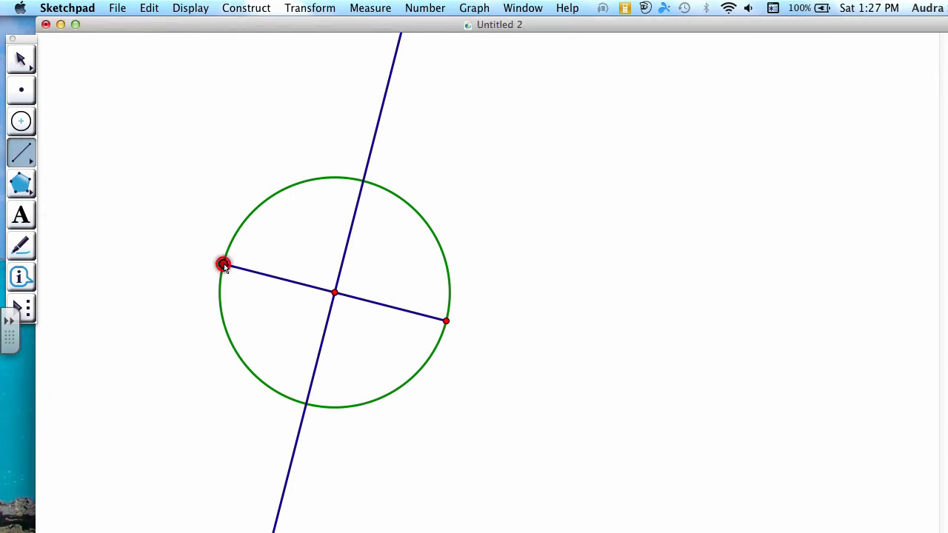
{"action": "left_click_drag", "start_coordinate": [224, 265], "coordinate": [299, 393]}
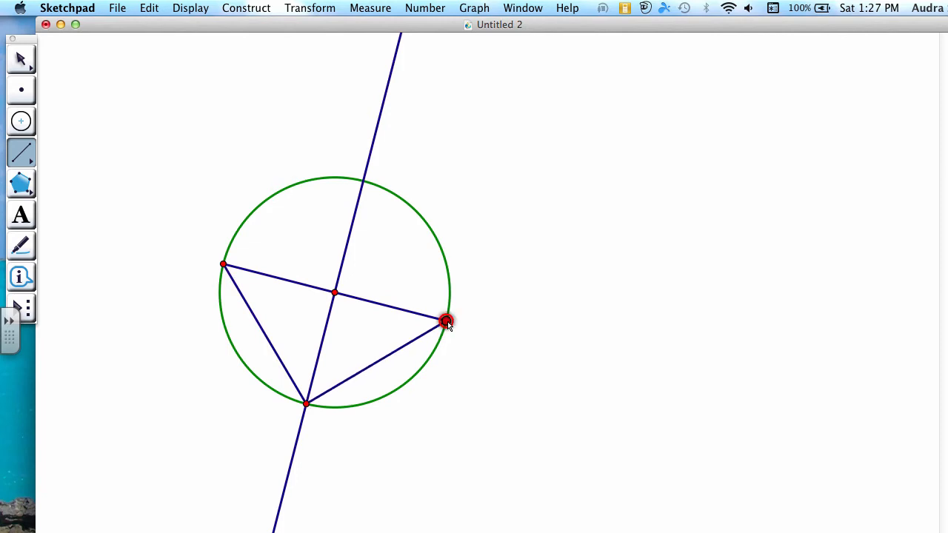
{"action": "left_click_drag", "start_coordinate": [444, 322], "coordinate": [368, 185]}
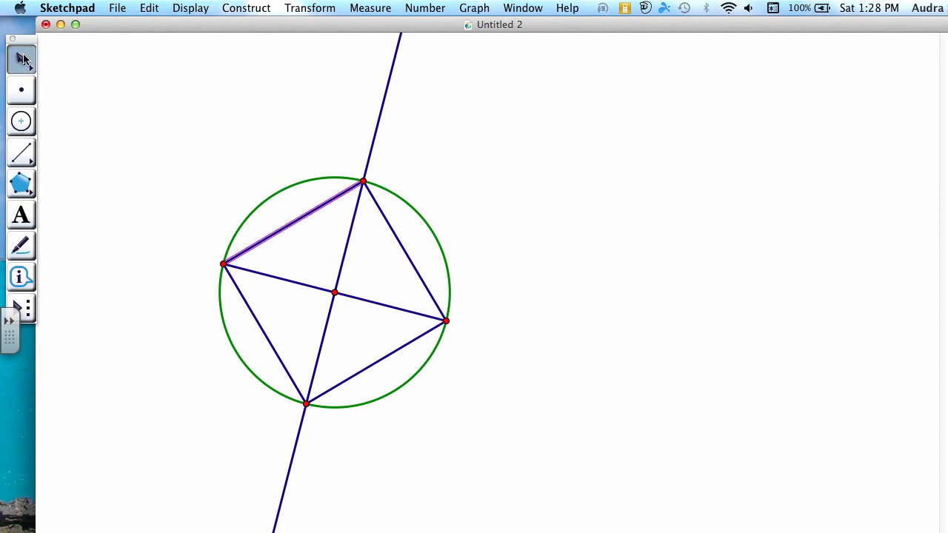
{"action": "left_click", "coordinate": [487, 172]}
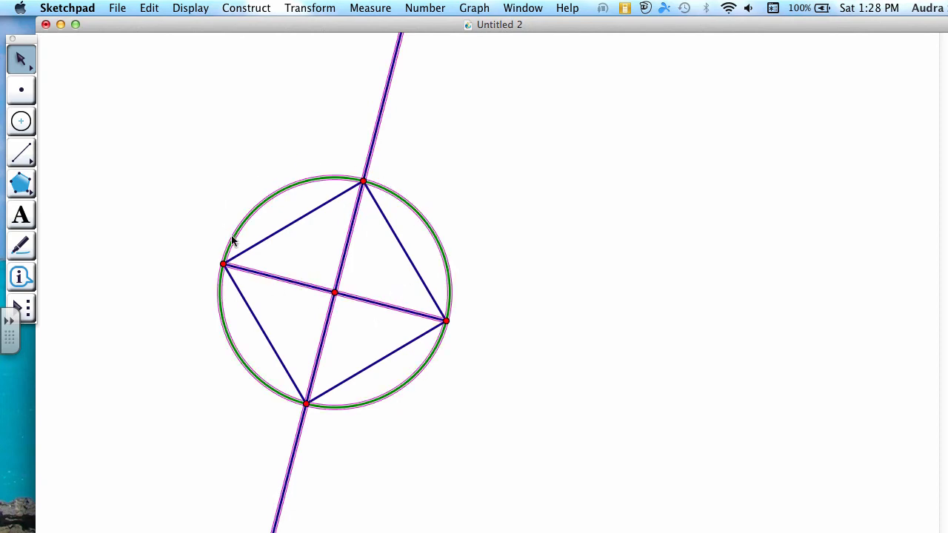
Hide the circle, diameter line, segment and centre point, leaving only the square.
{"action": "left_click", "coordinate": [189, 8]}
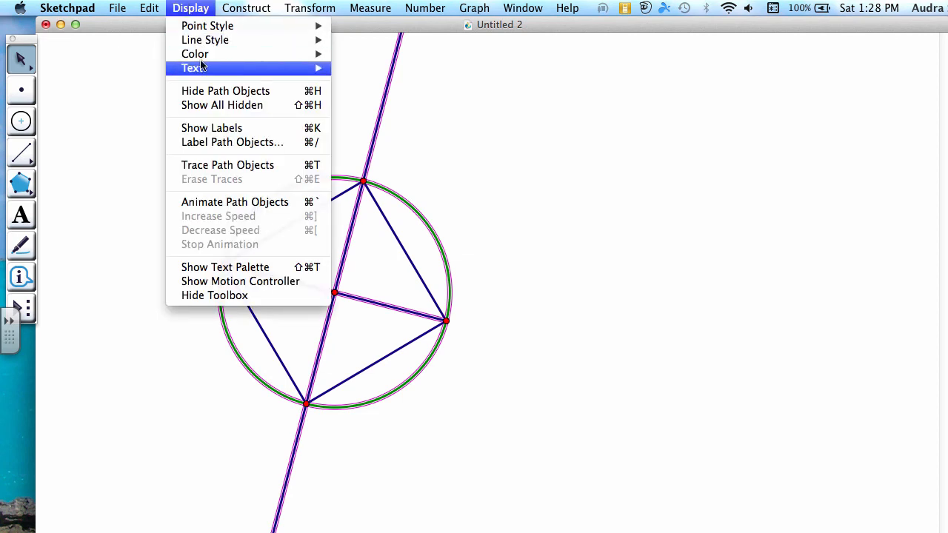
{"action": "mouse_move", "coordinate": [225, 90]}
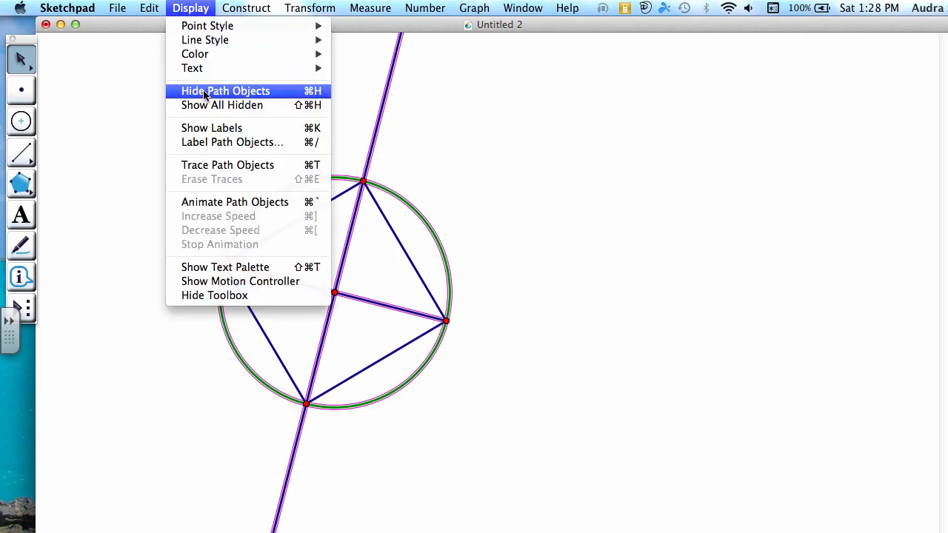
{"action": "left_click", "coordinate": [225, 90]}
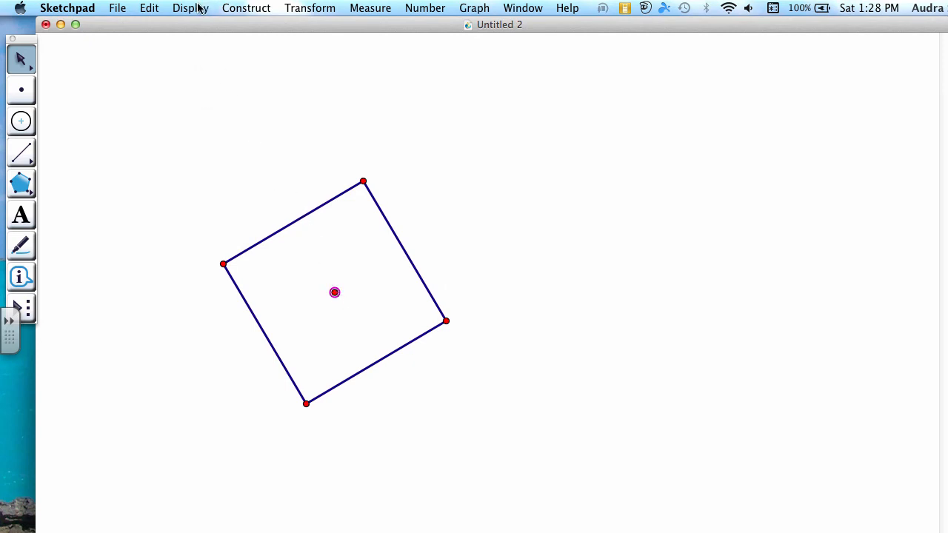
{"action": "left_click", "coordinate": [190, 9]}
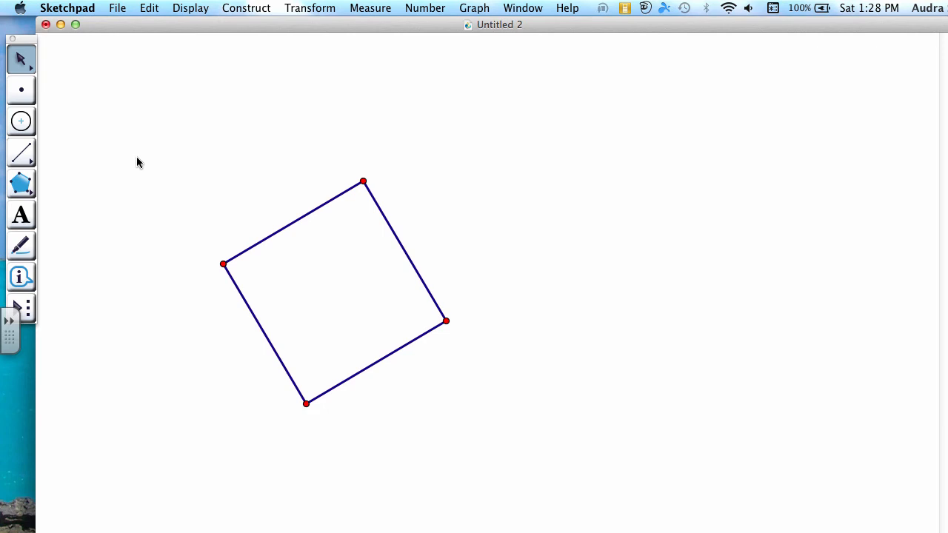
{"action": "mouse_move", "coordinate": [249, 299]}
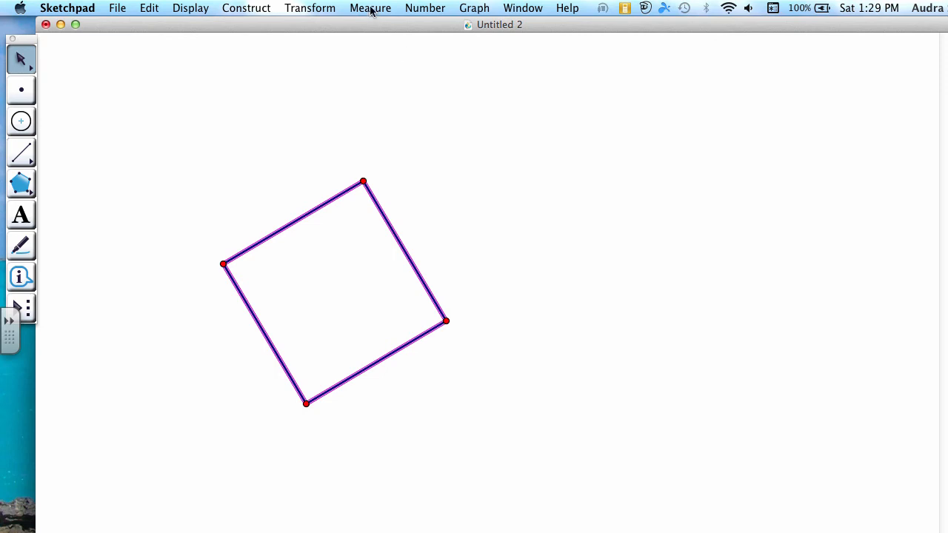
{"action": "mouse_move", "coordinate": [376, 32]}
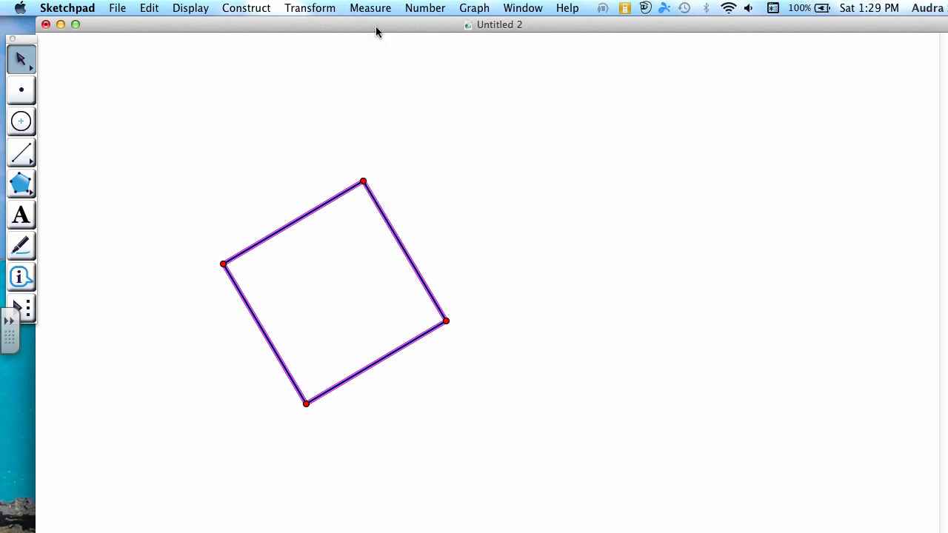
Measure the four sides of square ABCD, each reading 7.75 cm.
{"action": "left_click", "coordinate": [370, 9]}
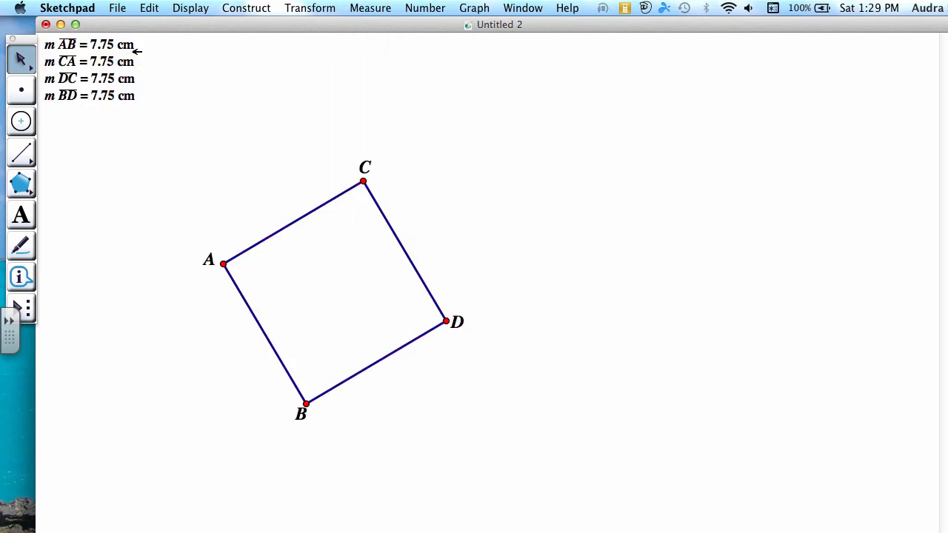
{"action": "mouse_move", "coordinate": [189, 71]}
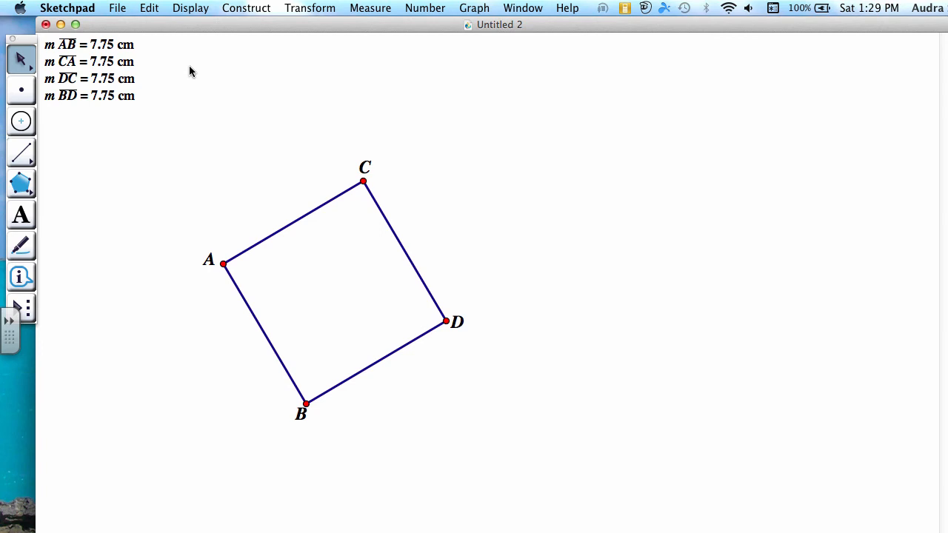
{"action": "mouse_move", "coordinate": [338, 190]}
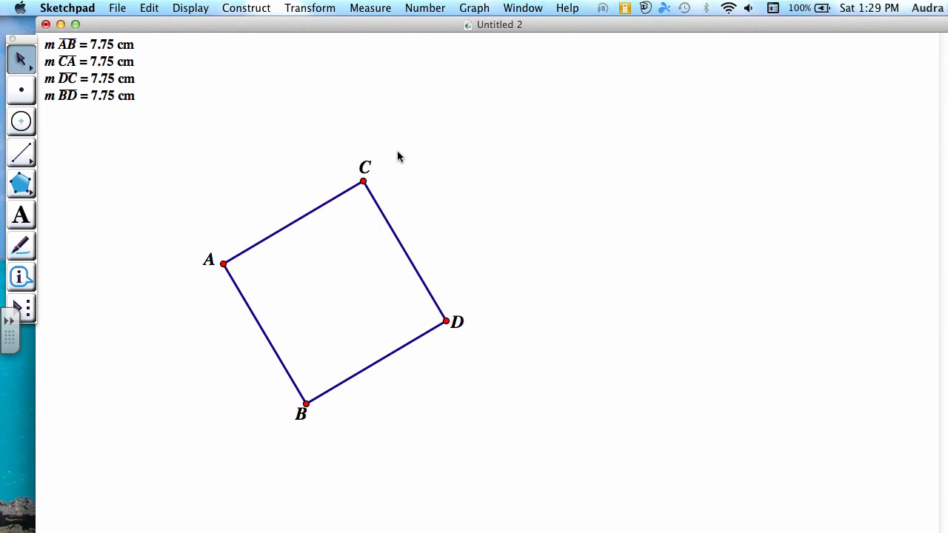
{"action": "mouse_move", "coordinate": [364, 180]}
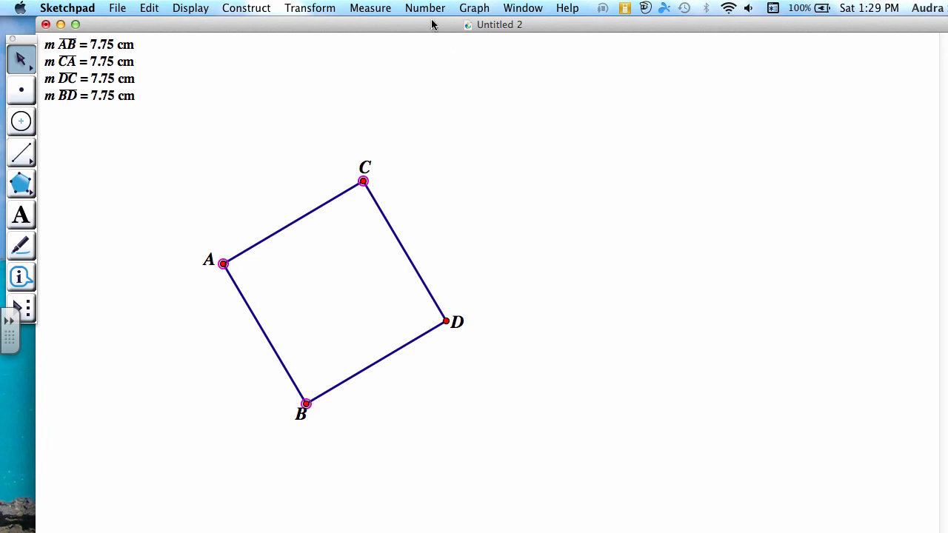
Measure corner angles CAB, BDC and DCA of the square, each reading 90.00°.
{"action": "left_click", "coordinate": [371, 9]}
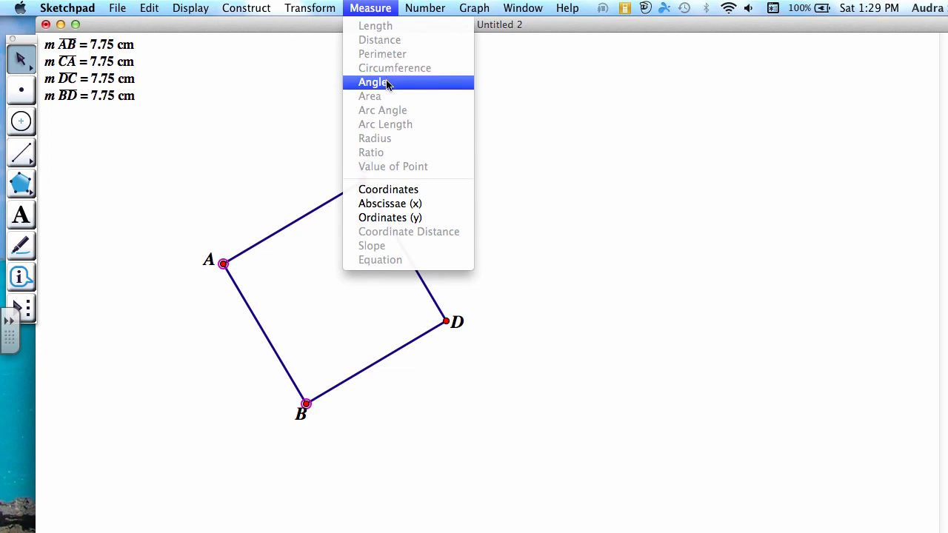
{"action": "left_click", "coordinate": [373, 81]}
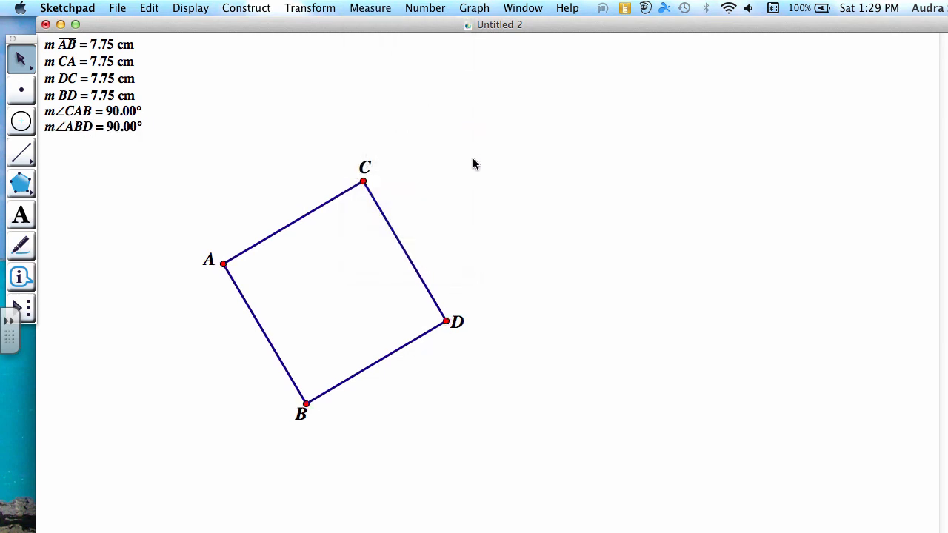
{"action": "left_click", "coordinate": [306, 403]}
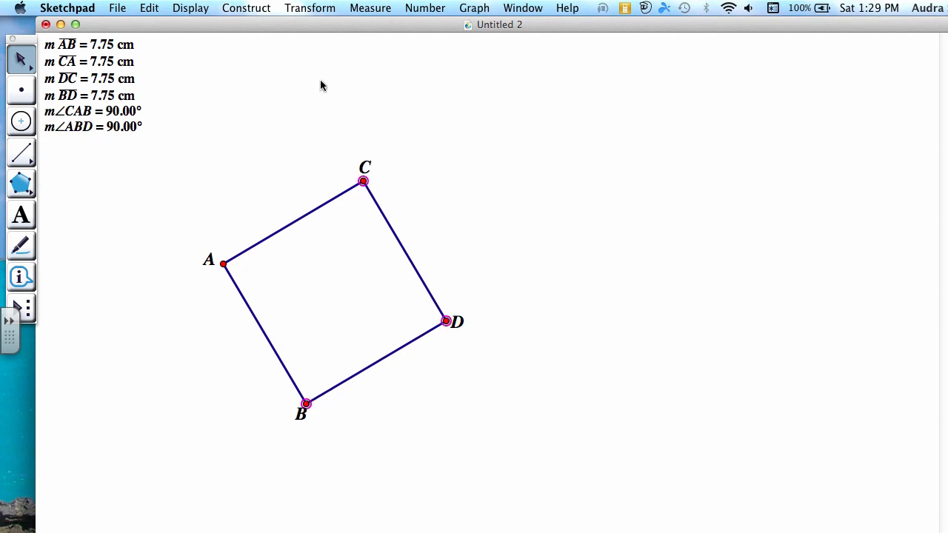
{"action": "left_click", "coordinate": [371, 9]}
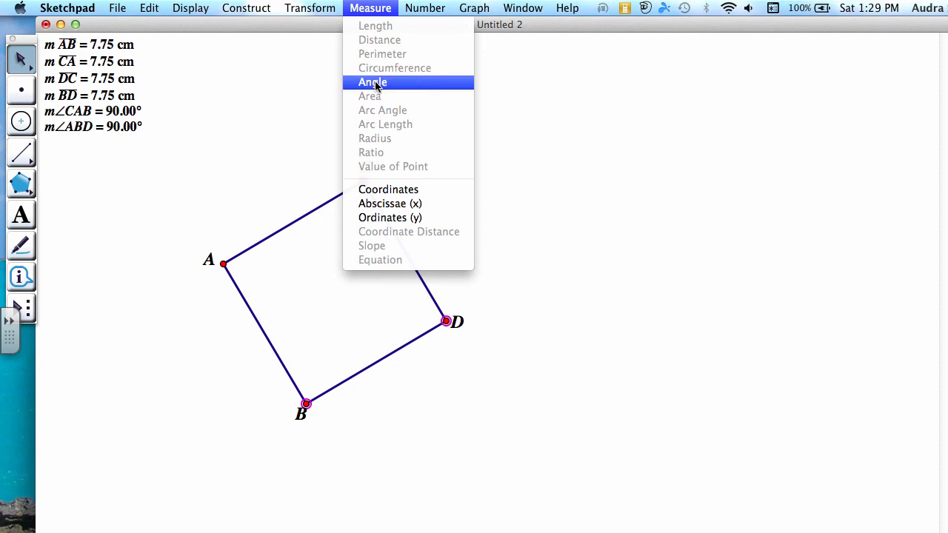
{"action": "left_click", "coordinate": [373, 81]}
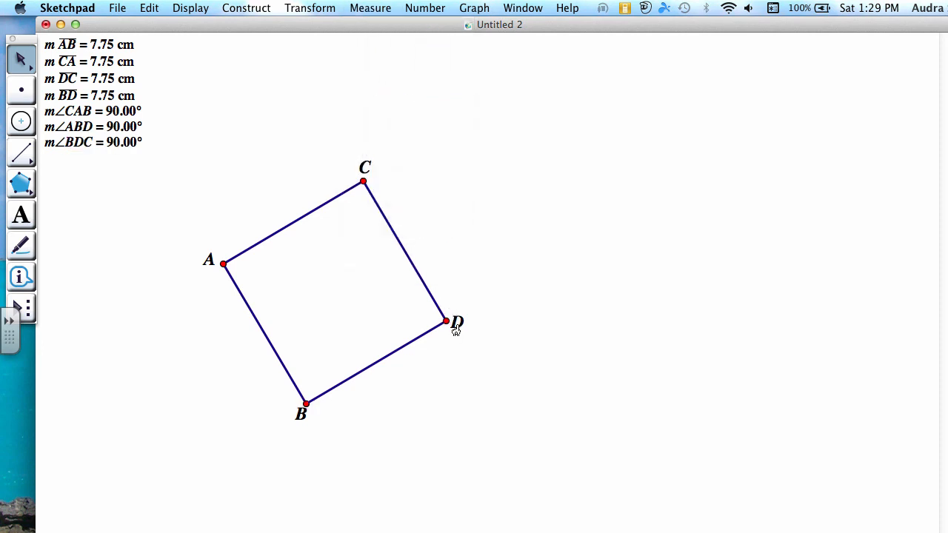
{"action": "left_click", "coordinate": [444, 320]}
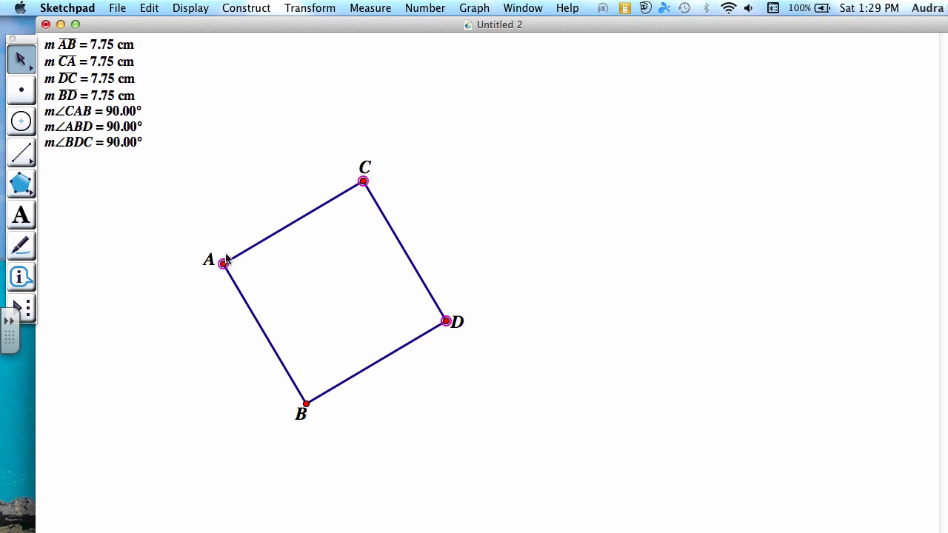
{"action": "left_click", "coordinate": [370, 9]}
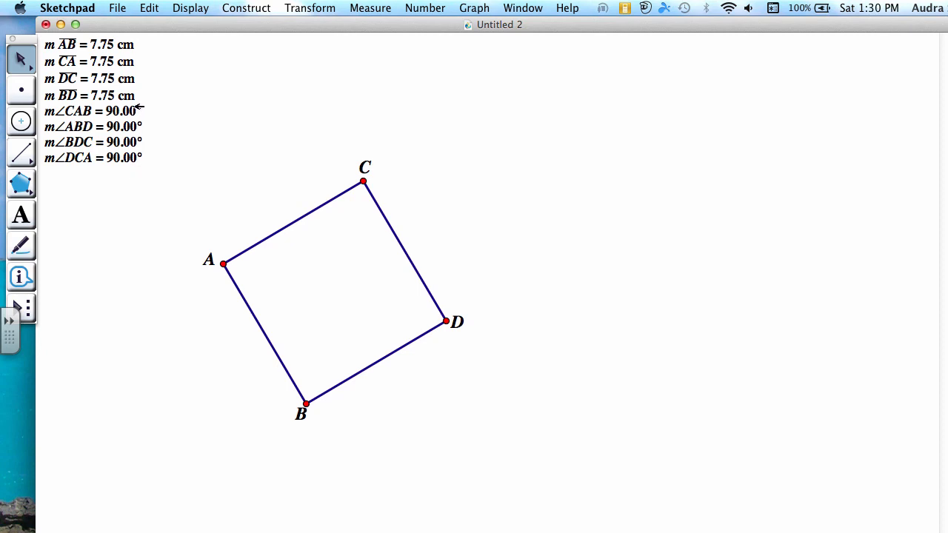
{"action": "mouse_move", "coordinate": [136, 95]}
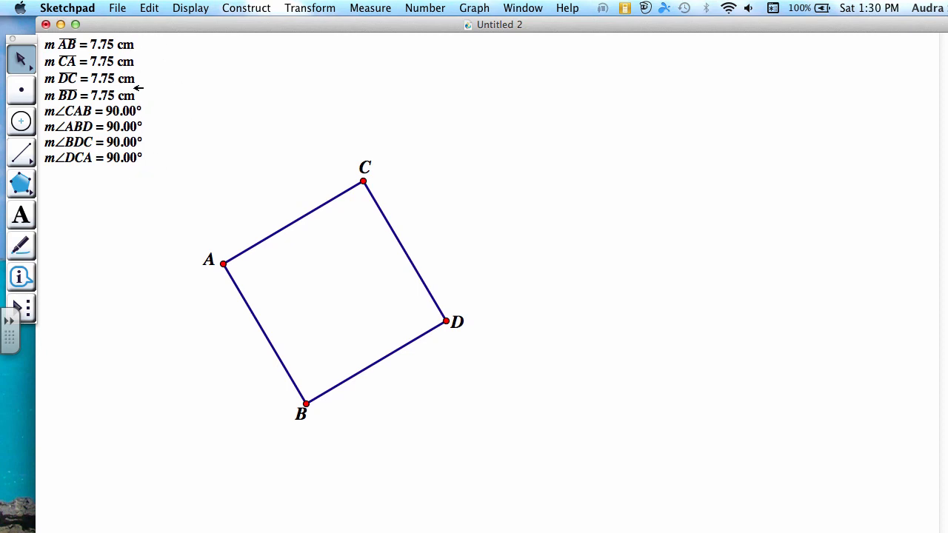
{"action": "mouse_move", "coordinate": [171, 113]}
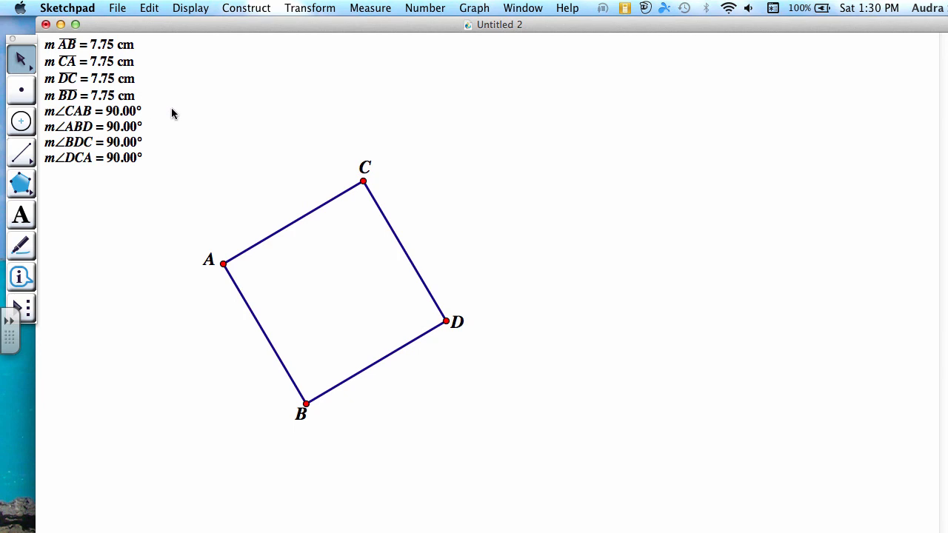